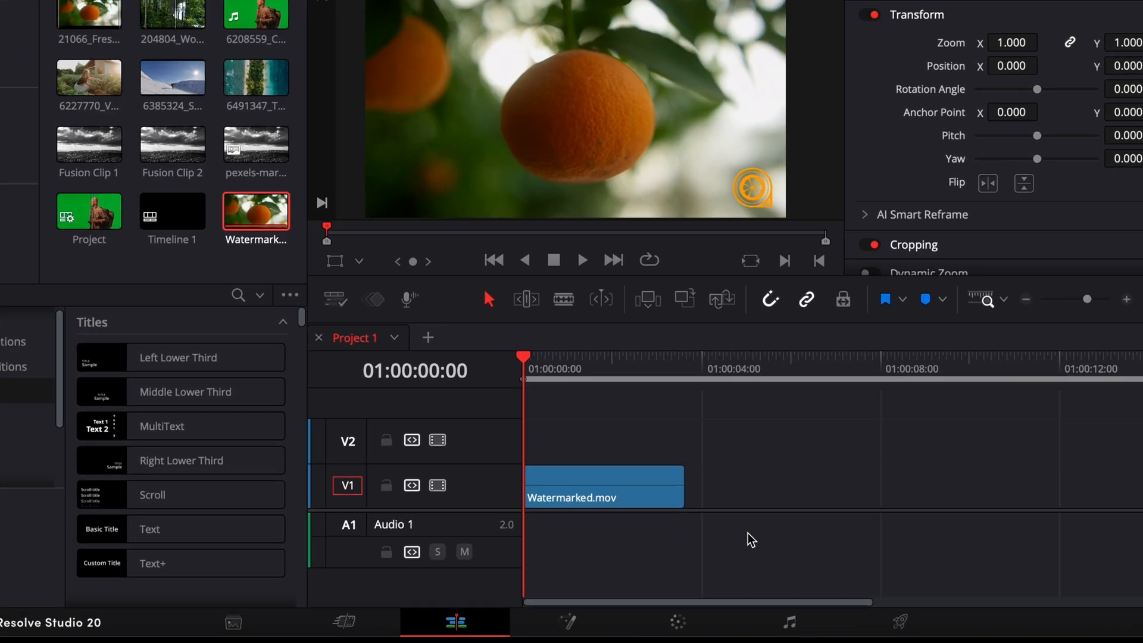
# - Switch to the Color page to start masking the orange watermark
pyautogui.click(664, 625)
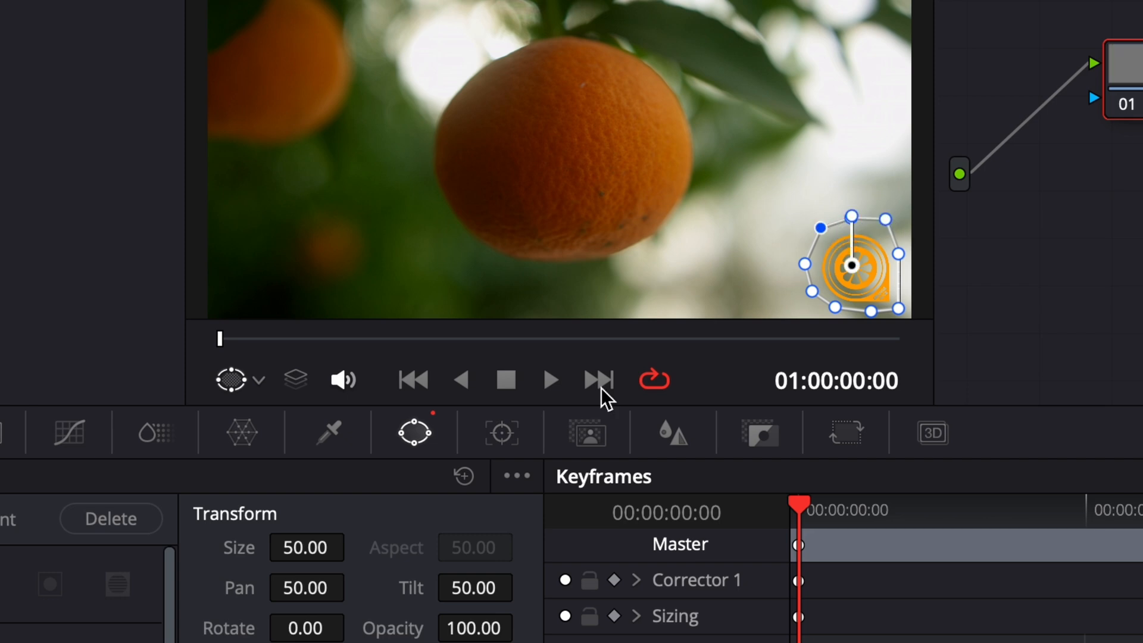
# - Track the watermark mask forward through the clip with the Tracker palette
pyautogui.click(504, 429)
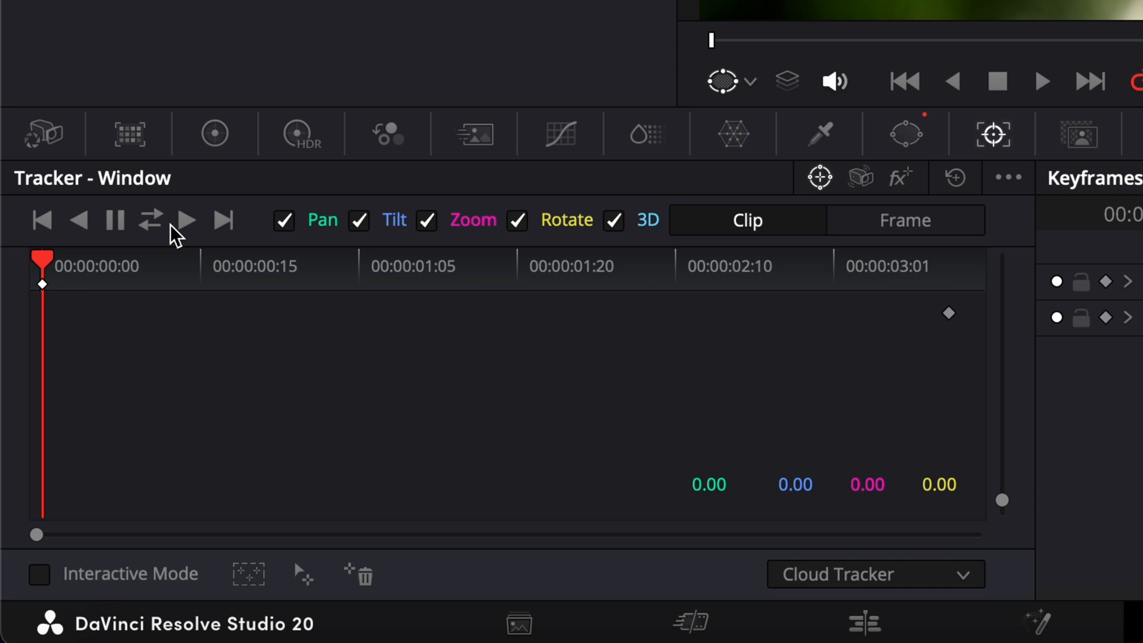
pyautogui.moveTo(185, 221)
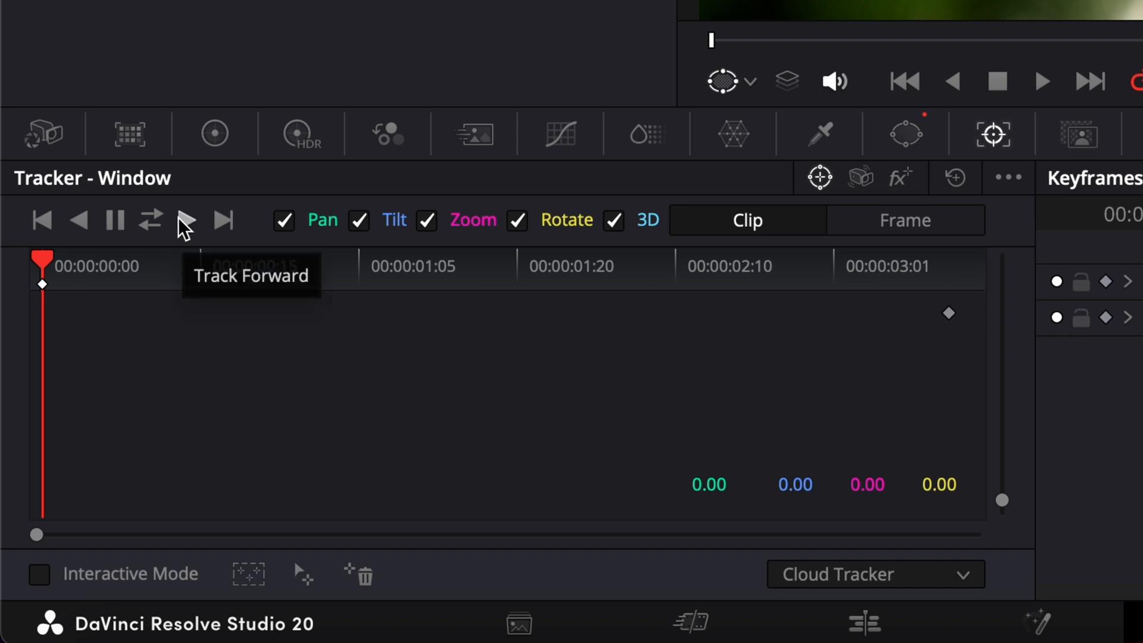
pyautogui.click(184, 220)
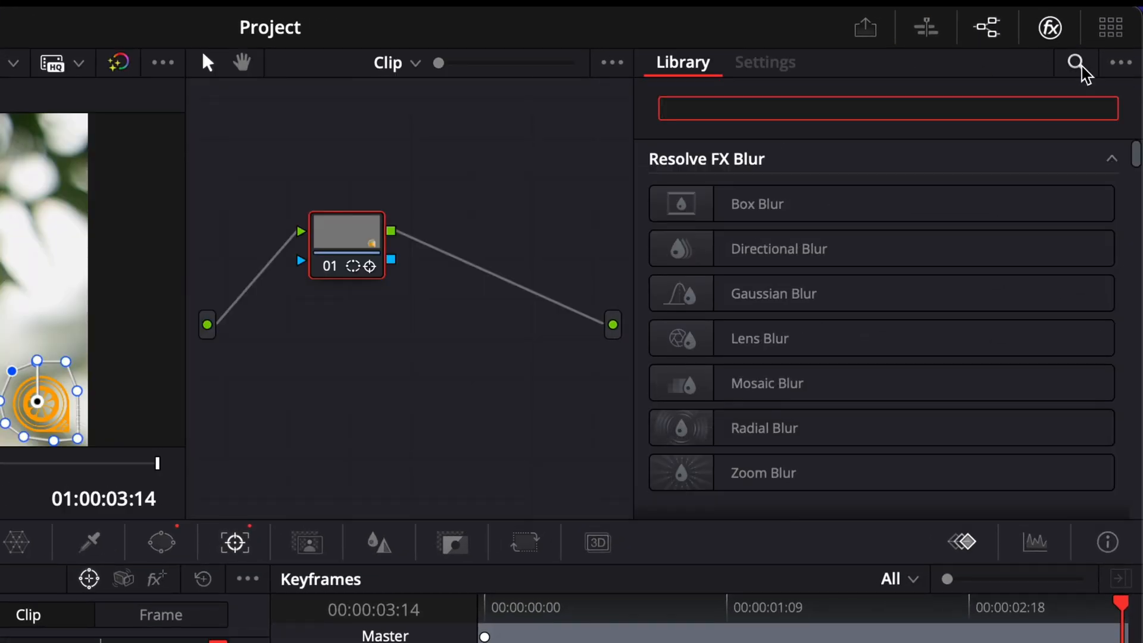
# - Search the effects library for 'object'
pyautogui.write('object')
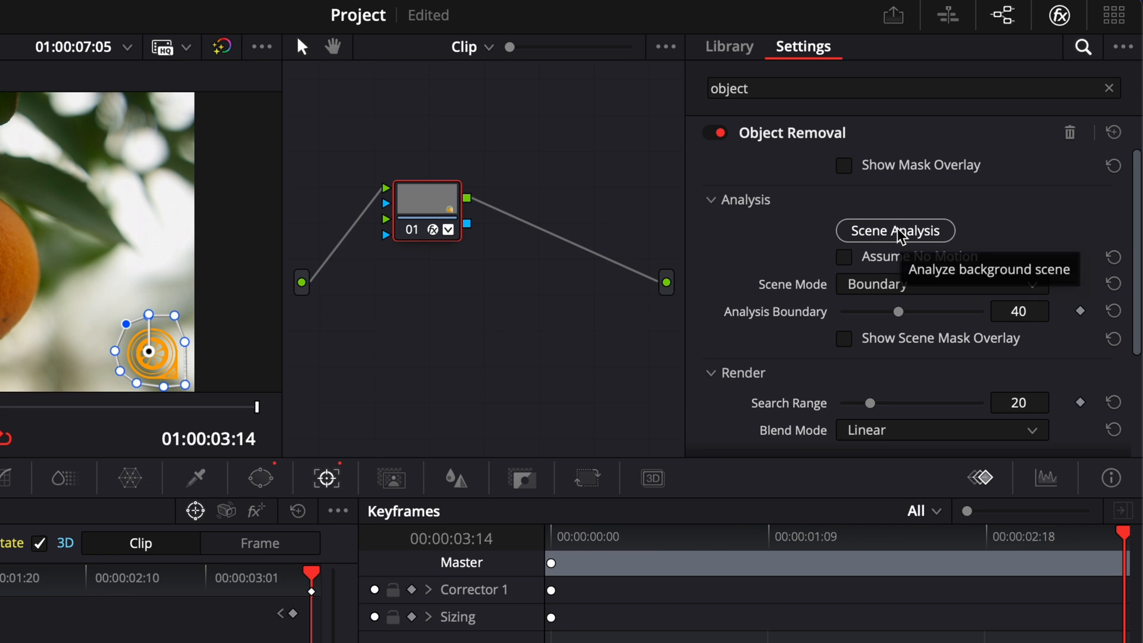
# - Run Object Removal's Scene Analysis and scroll to the Clean Plate settings
pyautogui.click(896, 231)
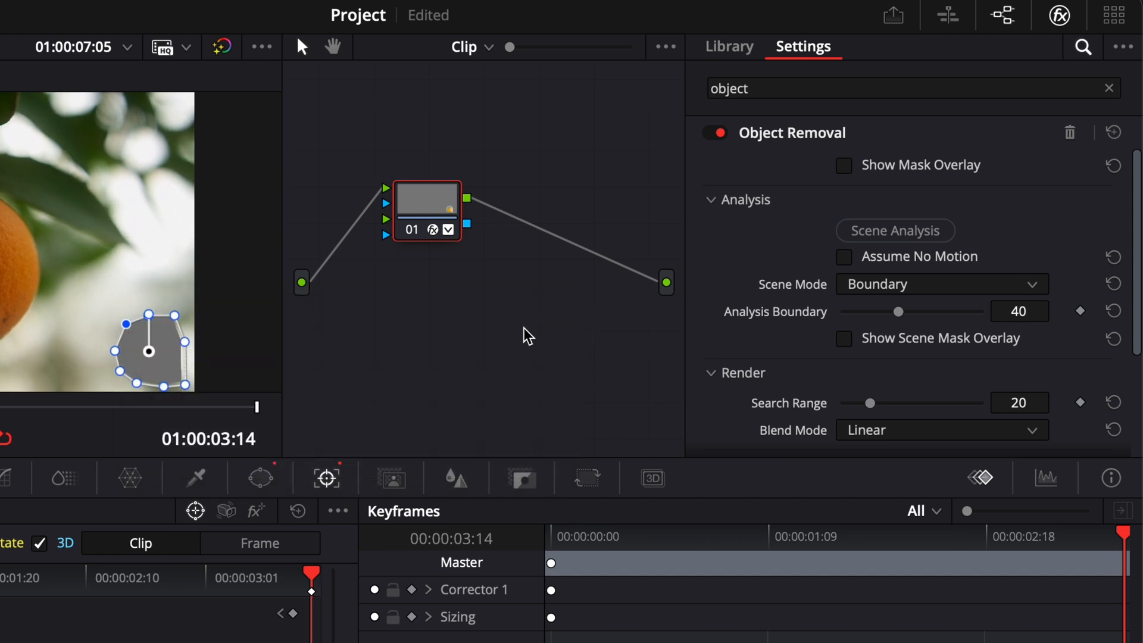
pyautogui.moveTo(149, 345)
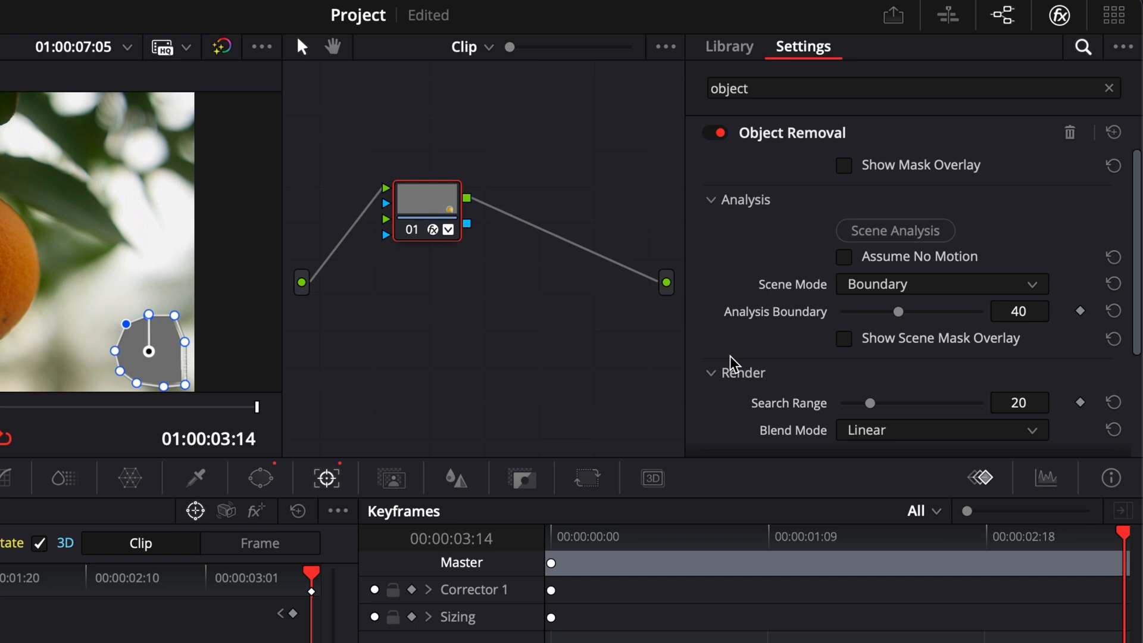
pyautogui.scroll(-3)
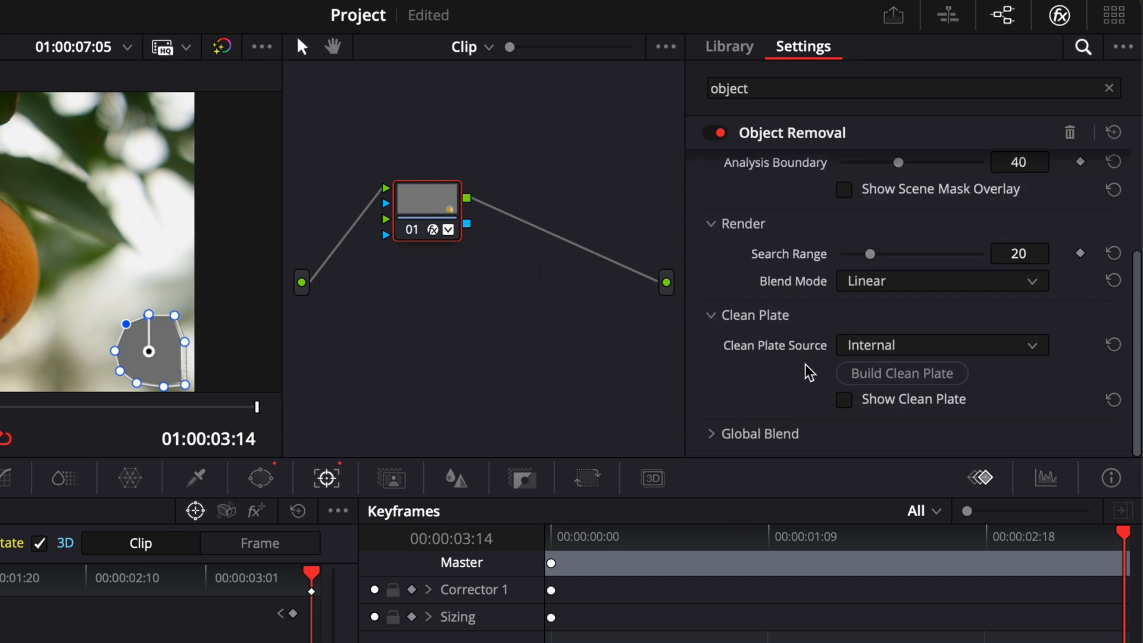